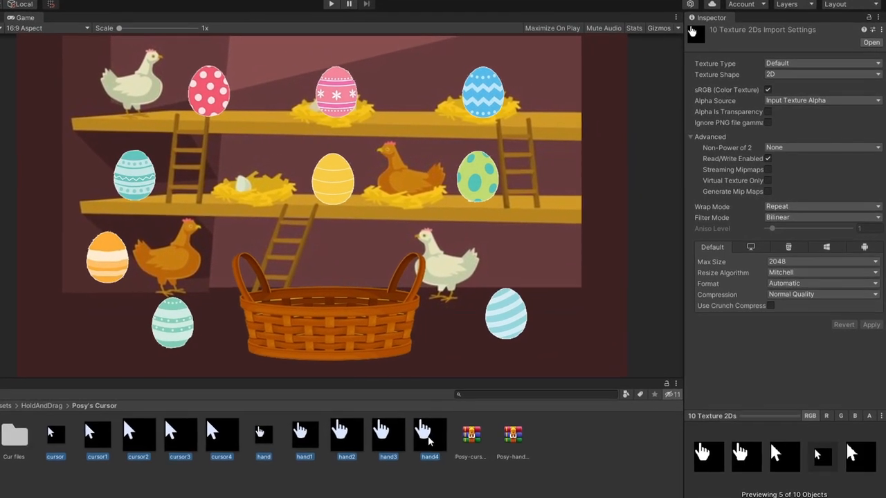
- Set the Texture Type of all ten cursor and hand images to Cursor
click(819, 57)
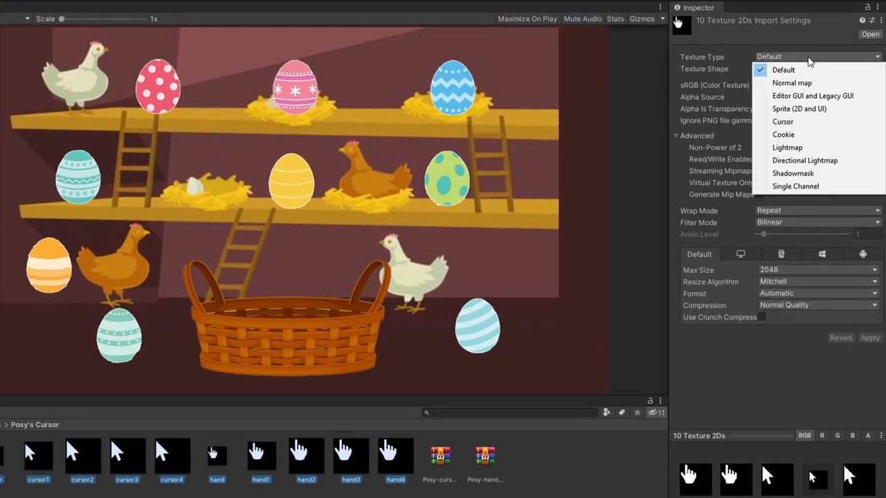
click(782, 121)
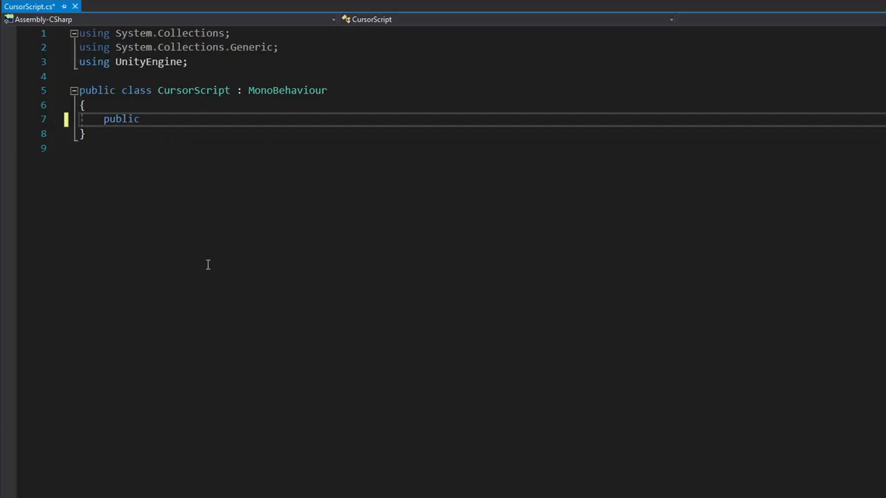
- Add a cursorTexture field and Cursor.SetCursor(cursorTexture, hotSpot, …) call, then locate hand4.png
text(Texture2D cursorTexture;)
text(CursorMode mode = CursorMode.Auto;)
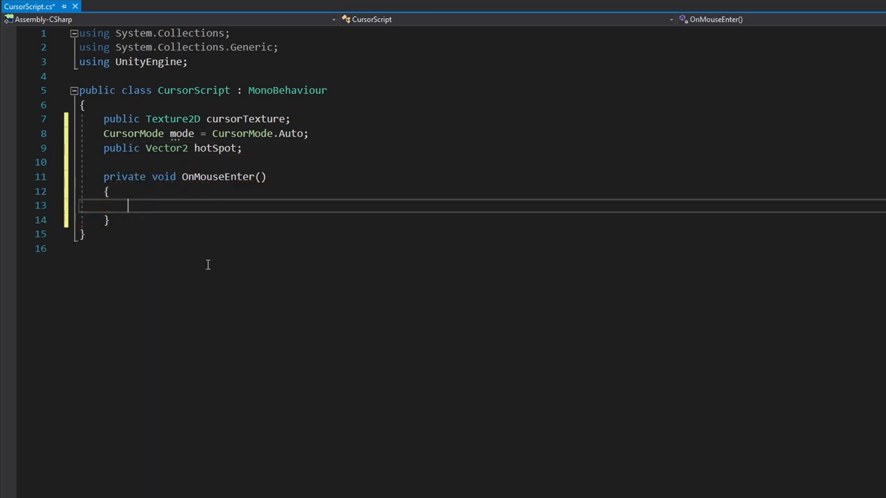
text(Cursor.SetCursor()
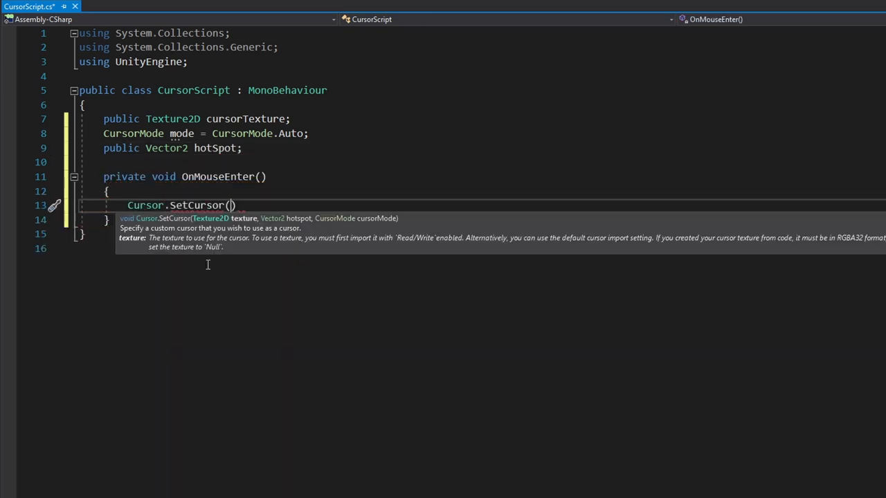
text(cursorTexture,hotSpot,)
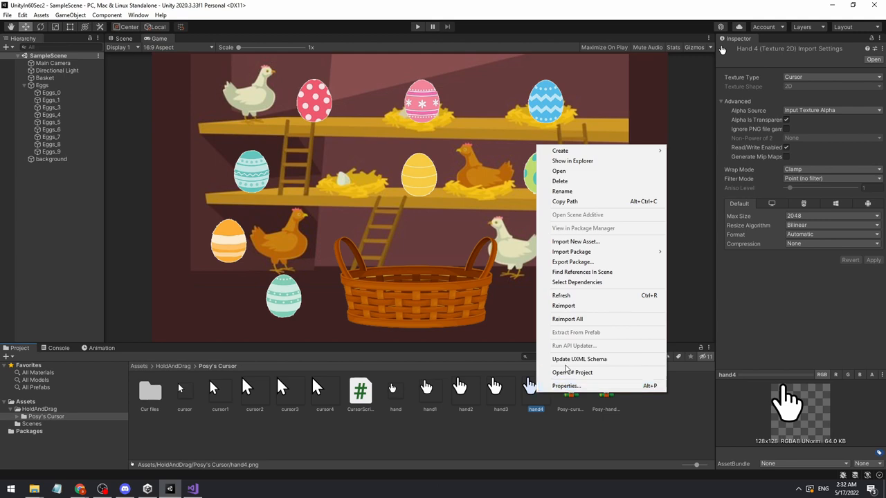
click(573, 160)
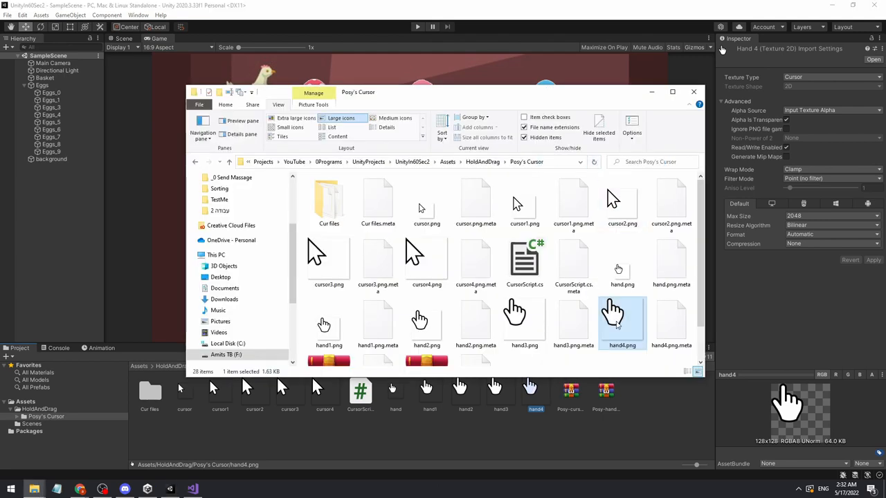
right_click(622, 322)
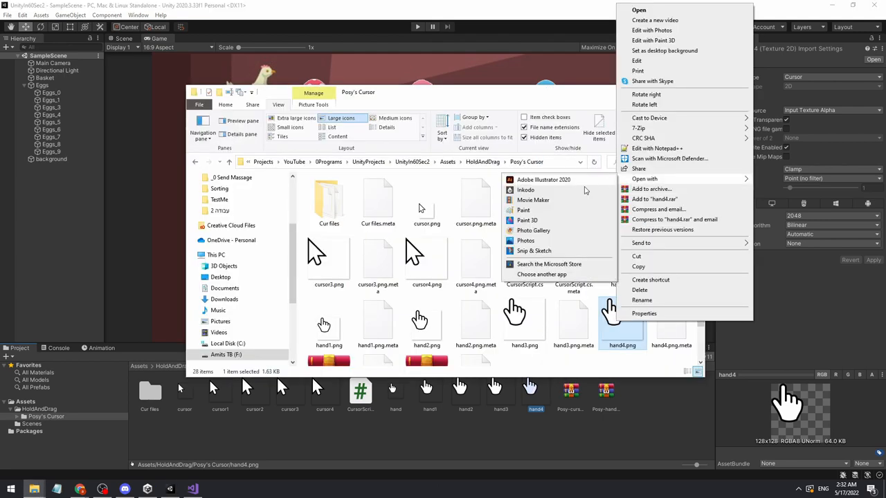
click(523, 210)
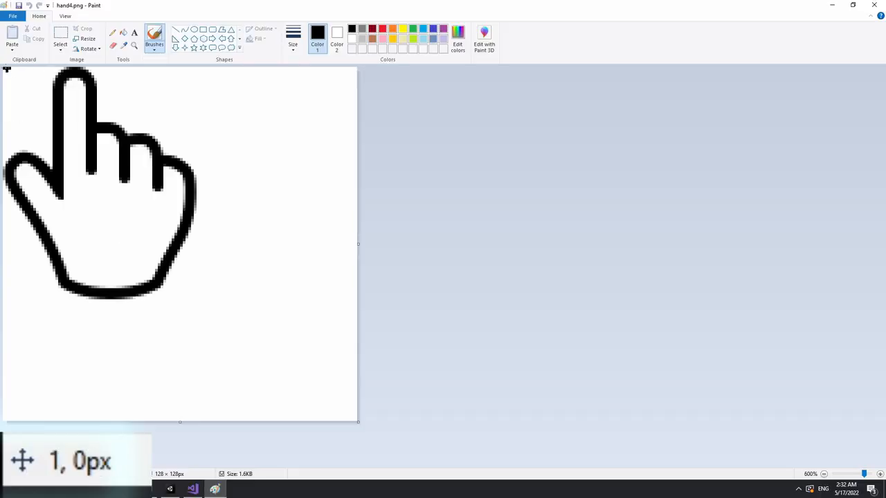
mouse_move(21, 75)
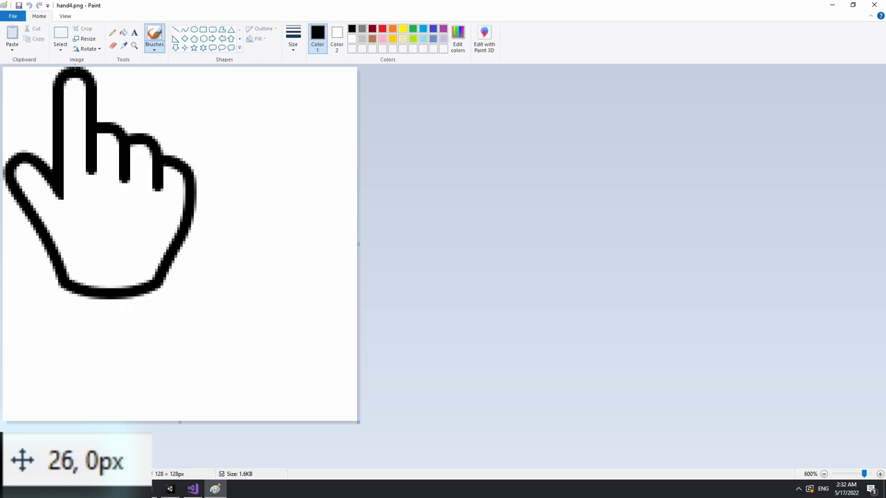
click(192, 489)
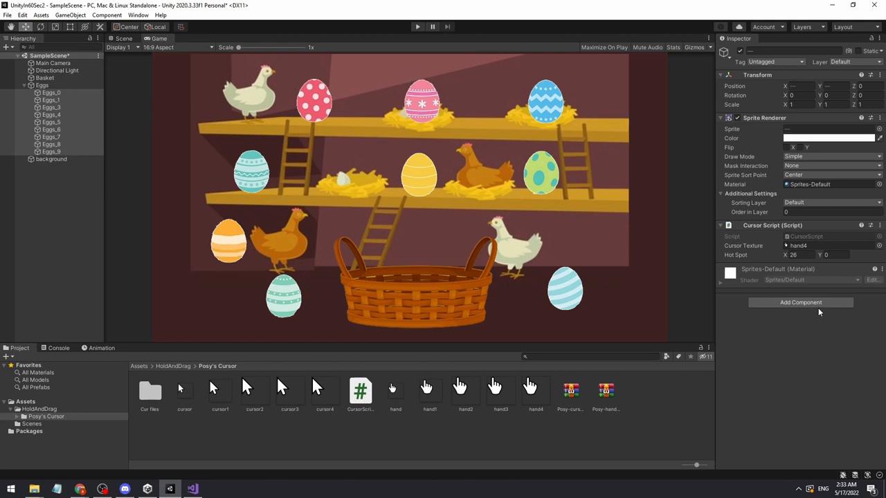
- Add a Box Collider 2D to the selected eggs Eggs_0–Eggs_9 via the 'coll' search
click(799, 303)
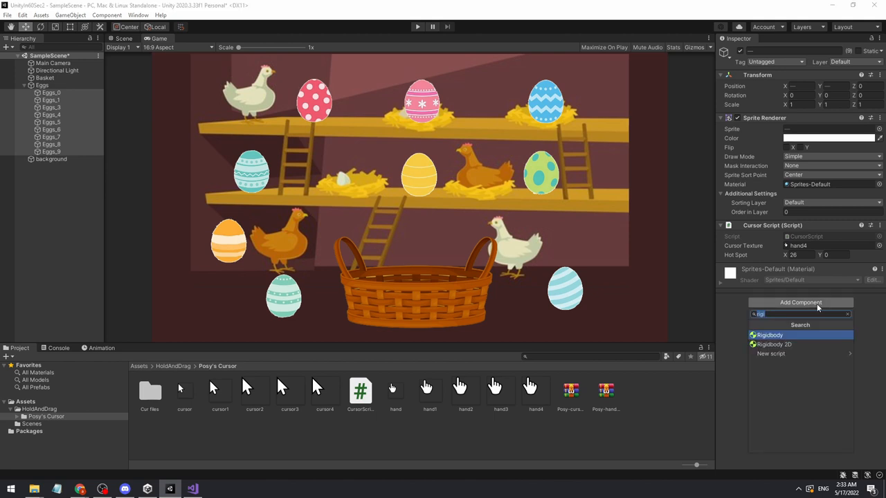
text(colli)
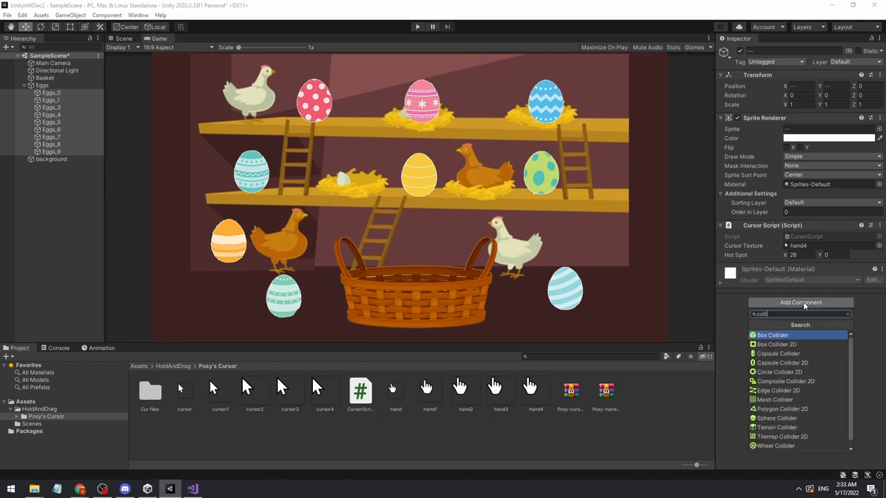
click(774, 344)
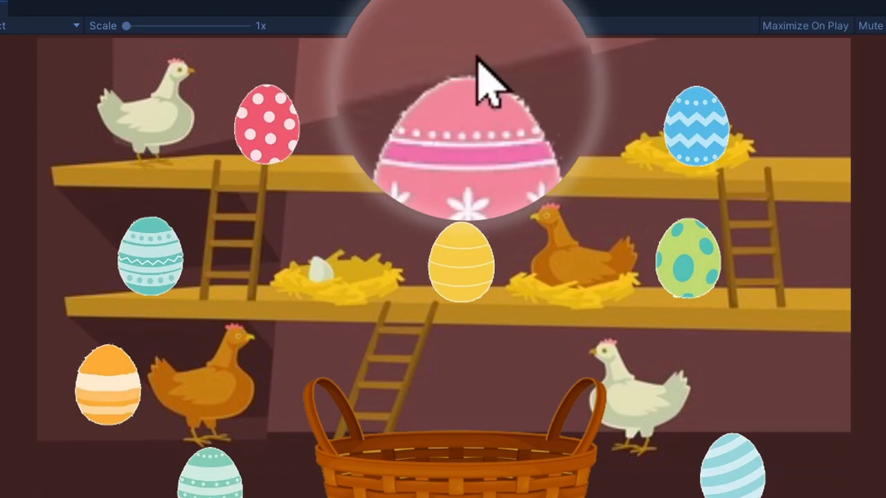
mouse_move(530, 93)
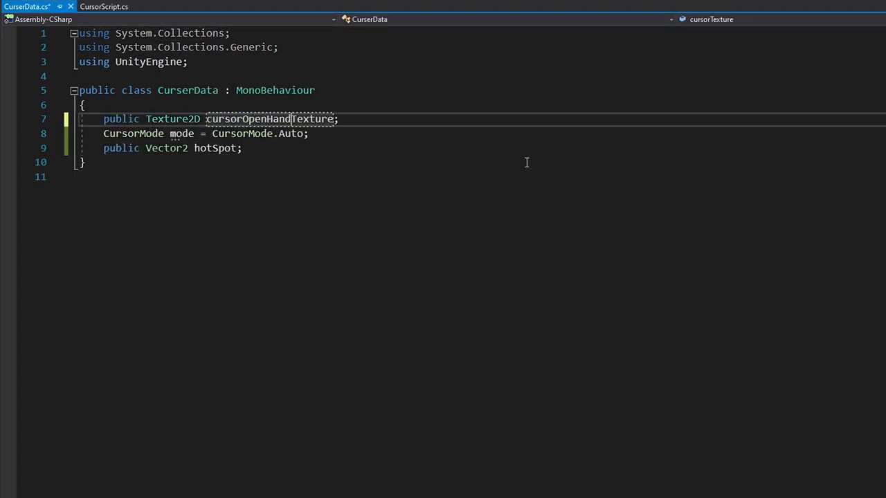
- Add cursorCloHandTexture to CurserData and give CursorScript a public CurserData reference
text(public Texture2D cursorCloHandTexture;)
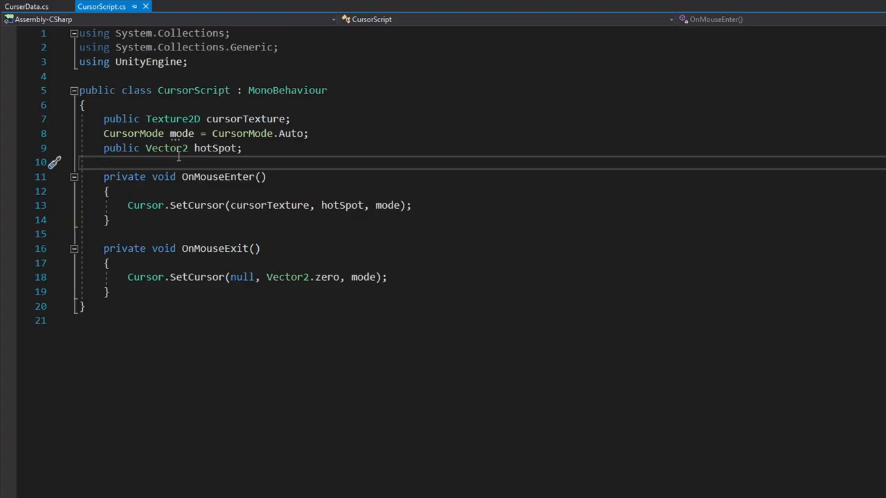
text(public CurserData data;)
click(269, 205)
text(data.)
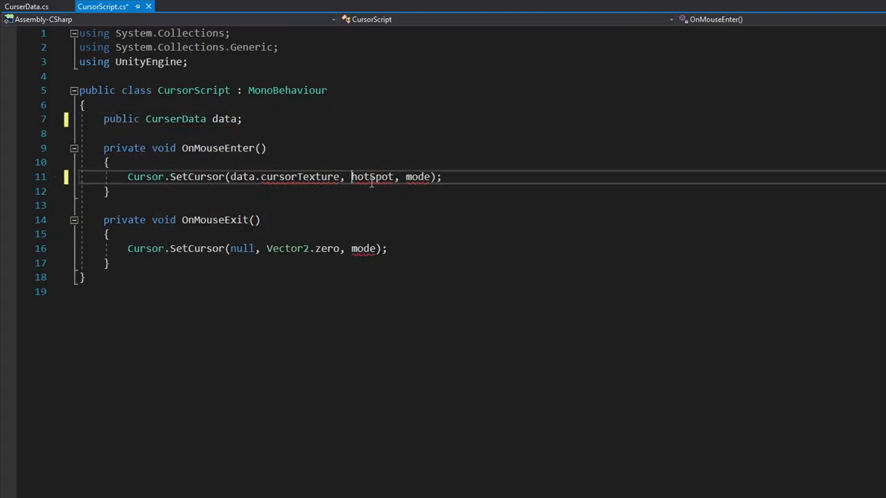
click(23, 7)
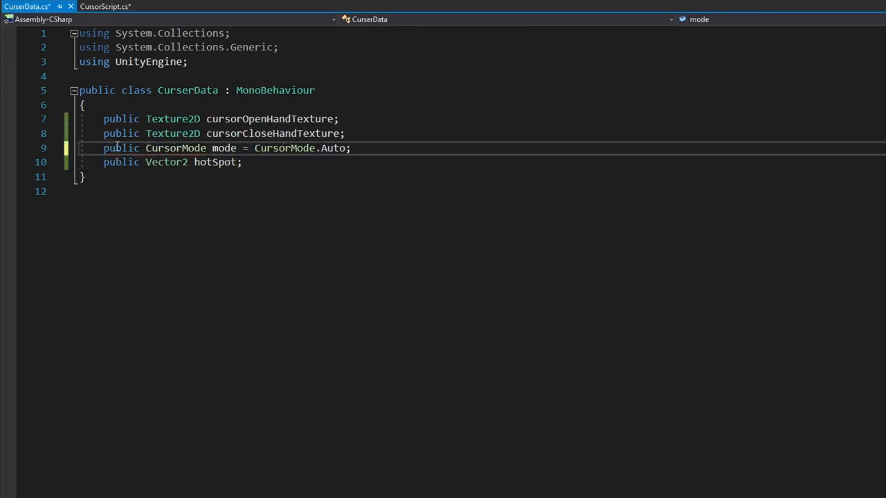
- Make CursorScript call Cursor.SetCursor with data.cursorCloseHandTexture, hotSpot and mode; inspect Eggs_0
click(103, 6)
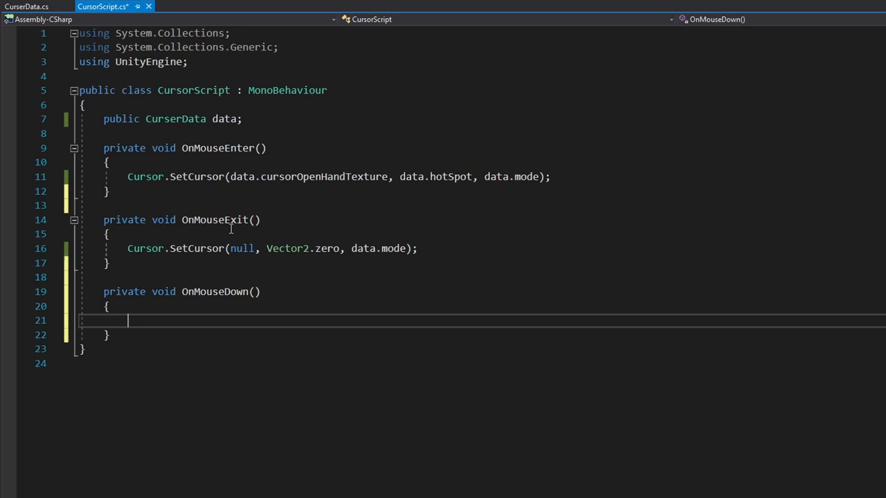
text(Cursor.SetCursor(data.cursorCloseHandTexture, data.hotSpot, data.mode);)
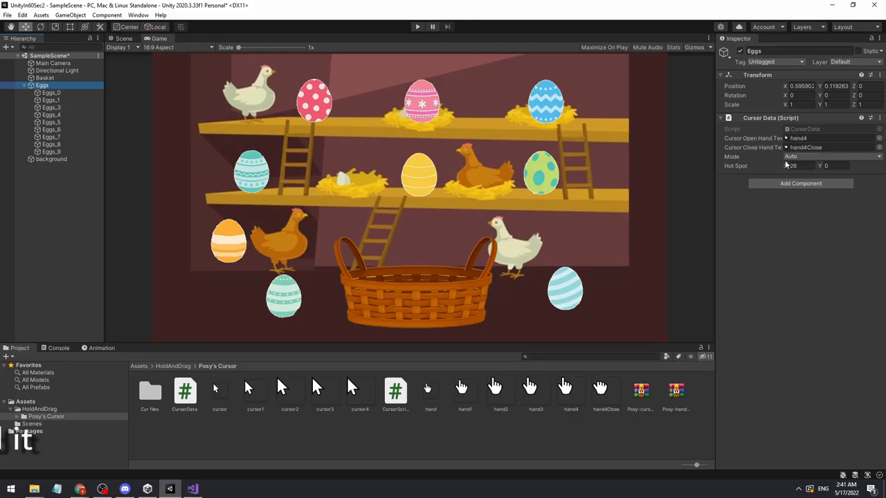
click(50, 92)
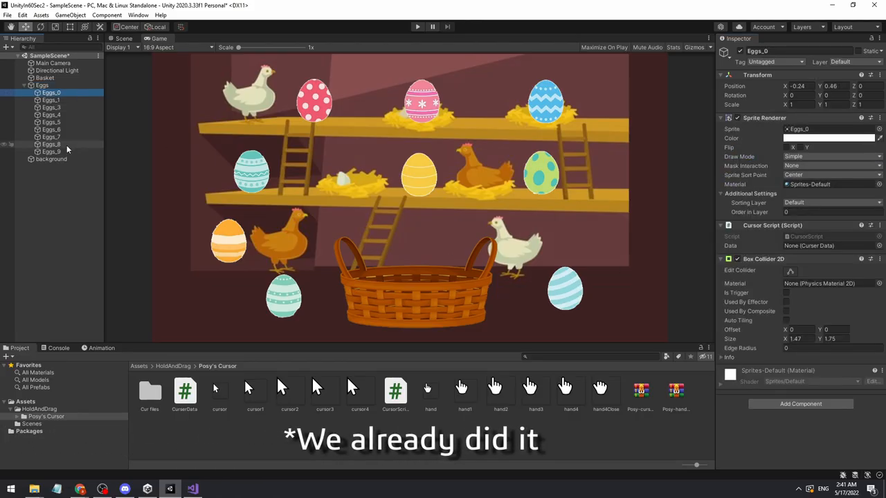